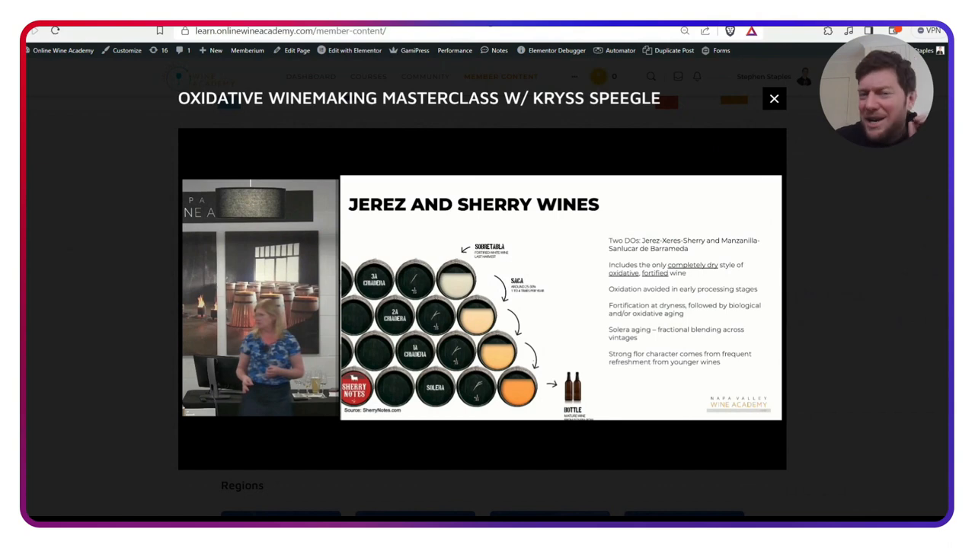
Close the Oxidative Winemaking masterclass video and return to the Member Content library
left_click(774, 98)
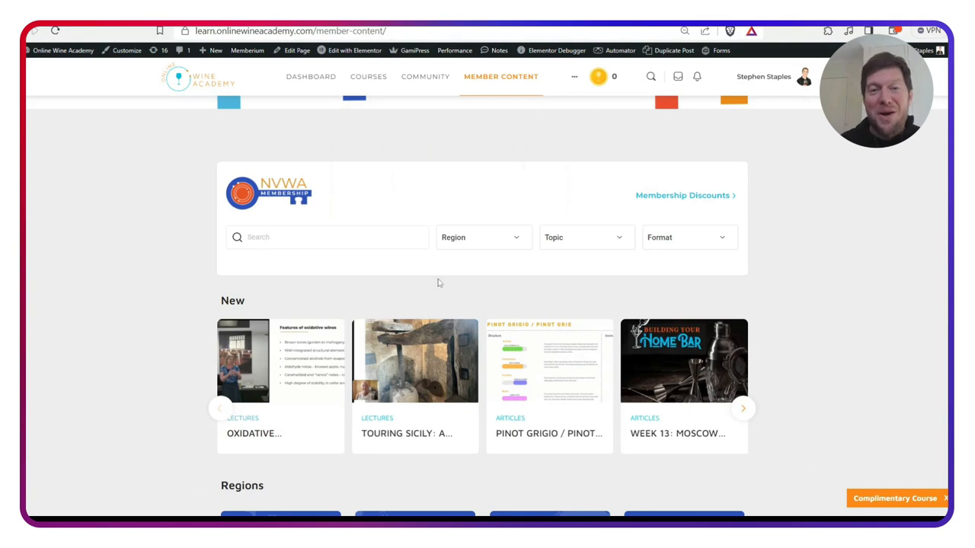
left_click(415, 360)
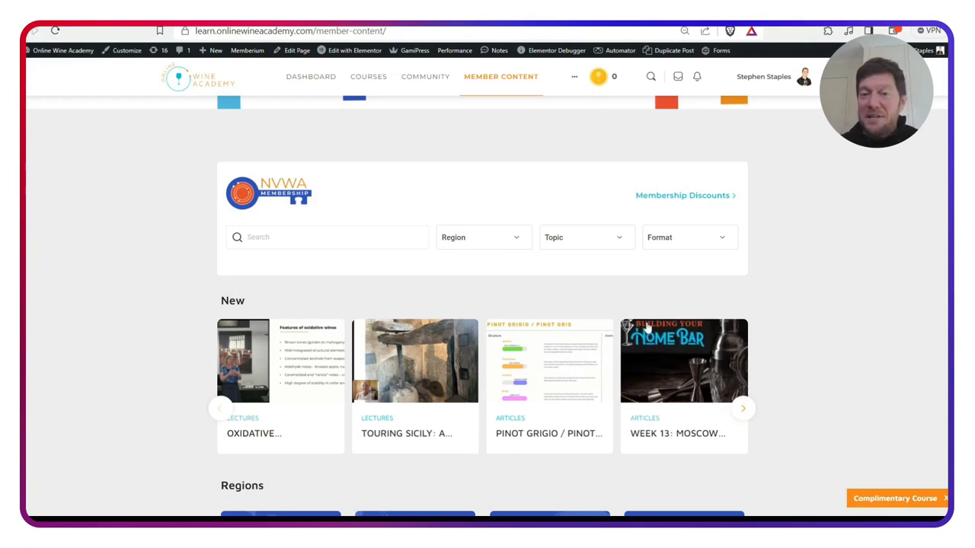
mouse_move(577, 378)
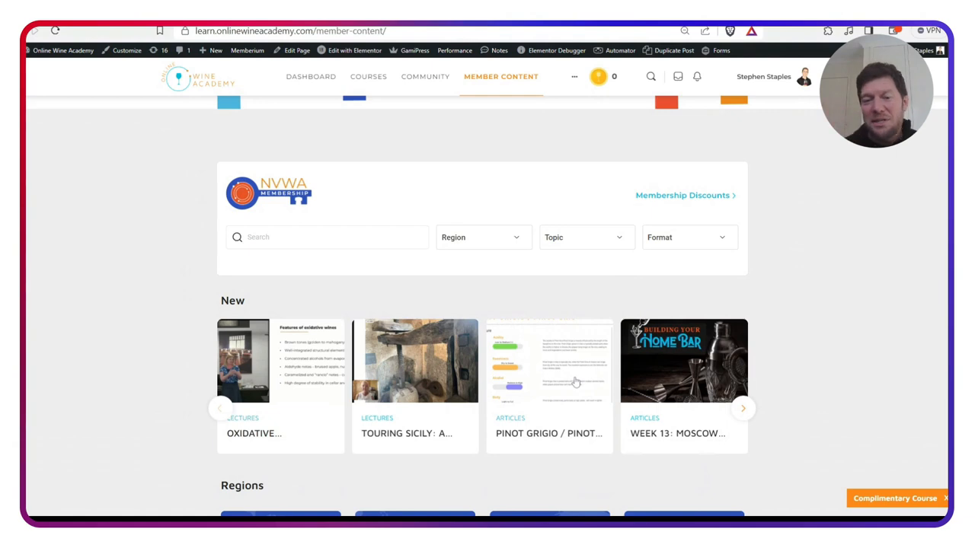
Read the Pinot Grigio / Pinot Gris grape profile through structure, aromas, viticulture, winemaking and regions
left_click(549, 380)
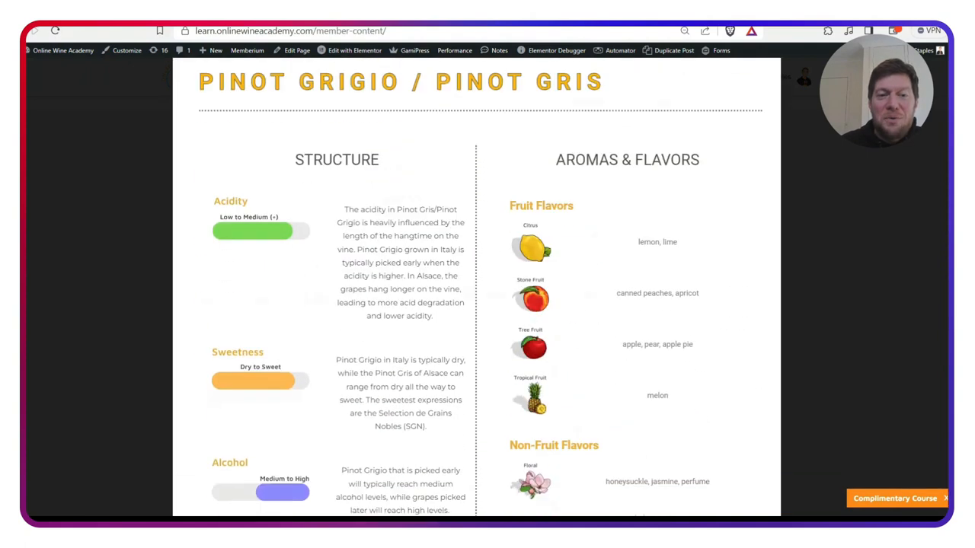
scroll("down", 3)
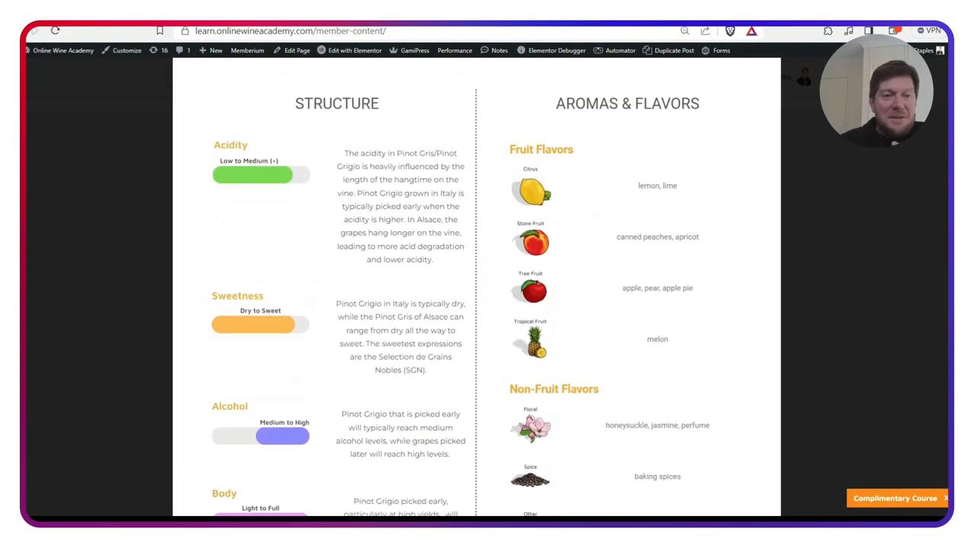
scroll("down", 3)
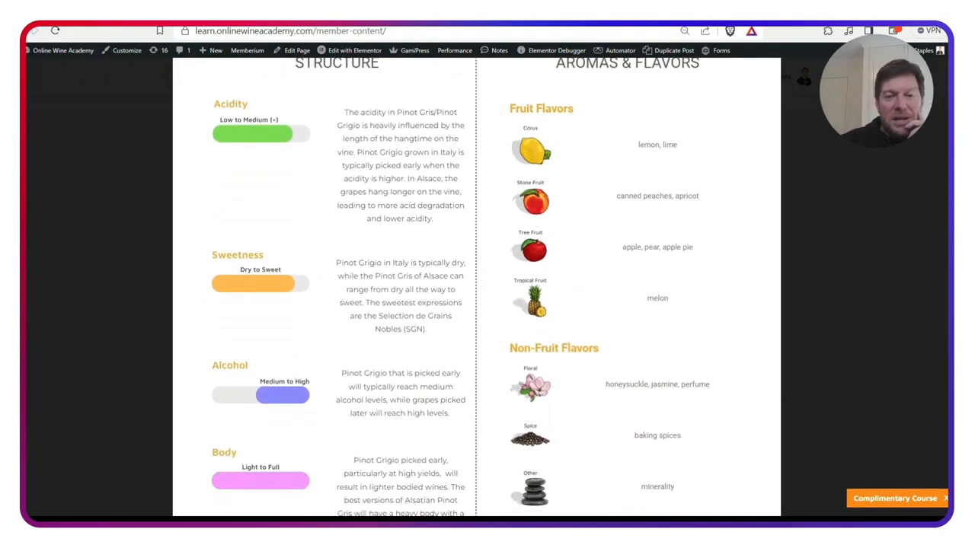
scroll("down", 3)
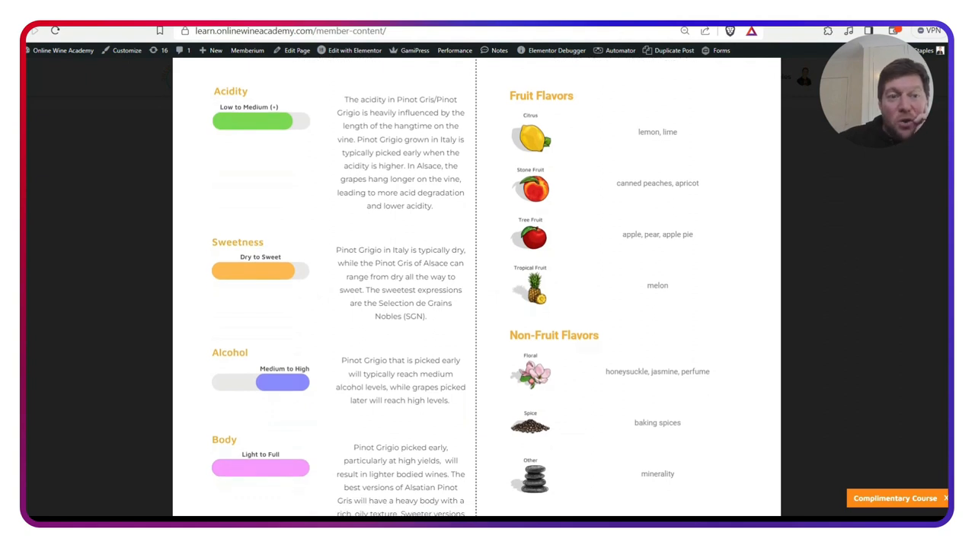
scroll("down", 3)
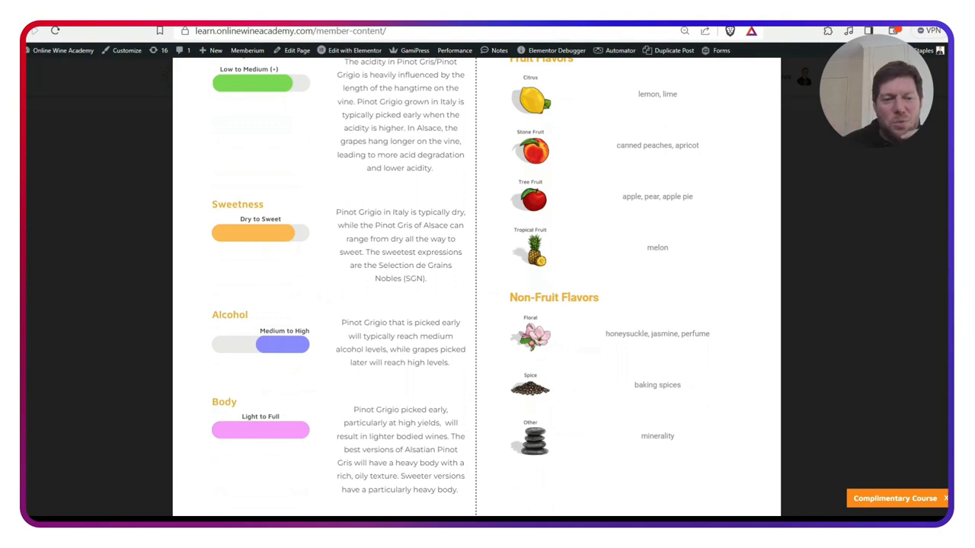
scroll("down", 3)
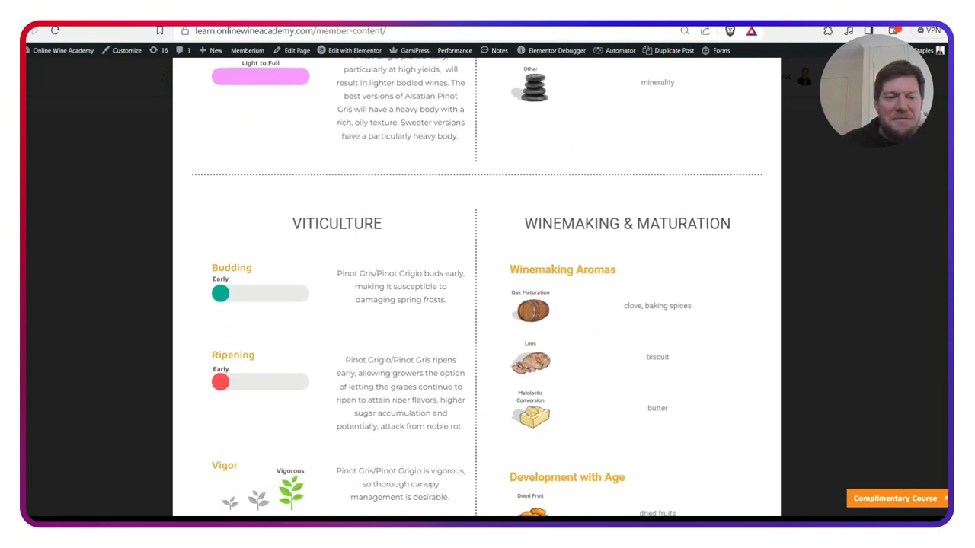
scroll("down", 3)
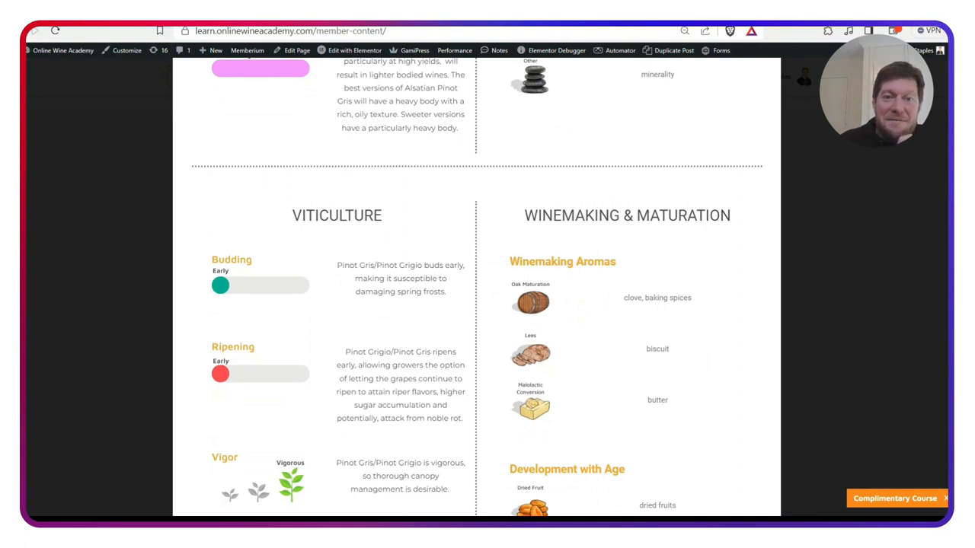
scroll("down", 3)
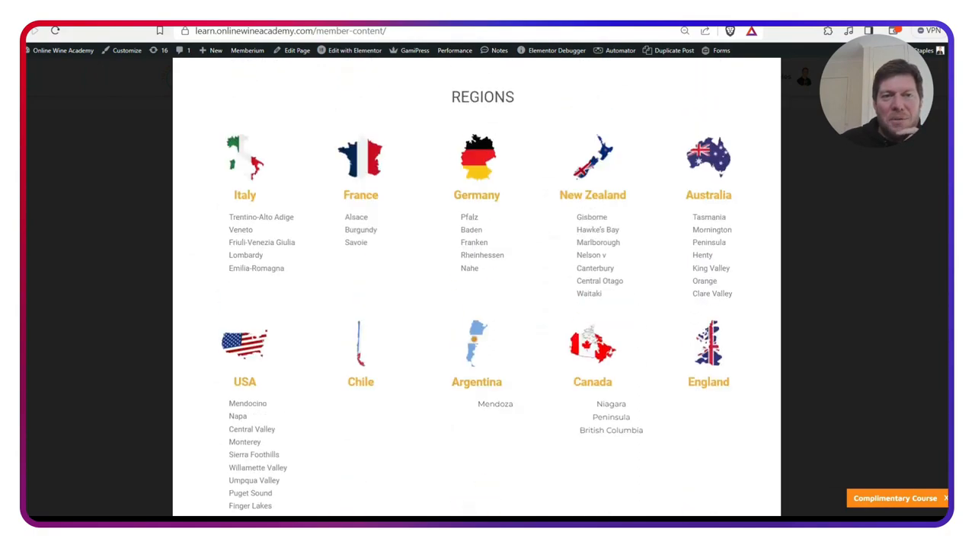
scroll("down", 3)
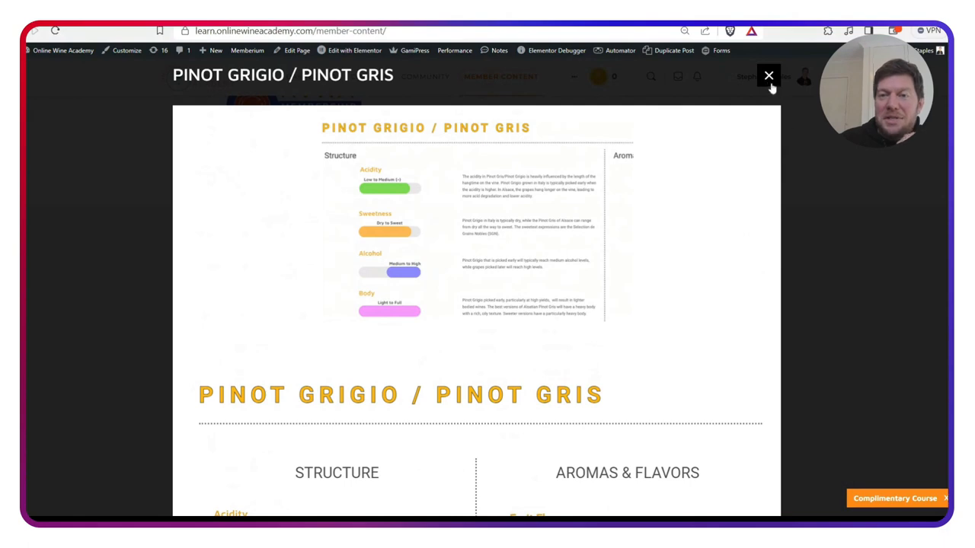
Close the Pinot Grigio article and advance the New carousel to later items
left_click(768, 76)
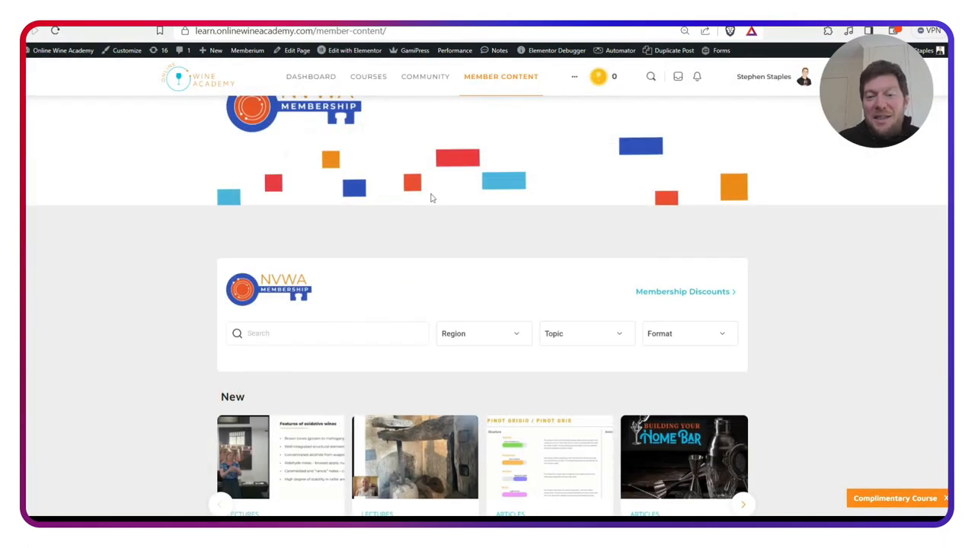
scroll("down", 3)
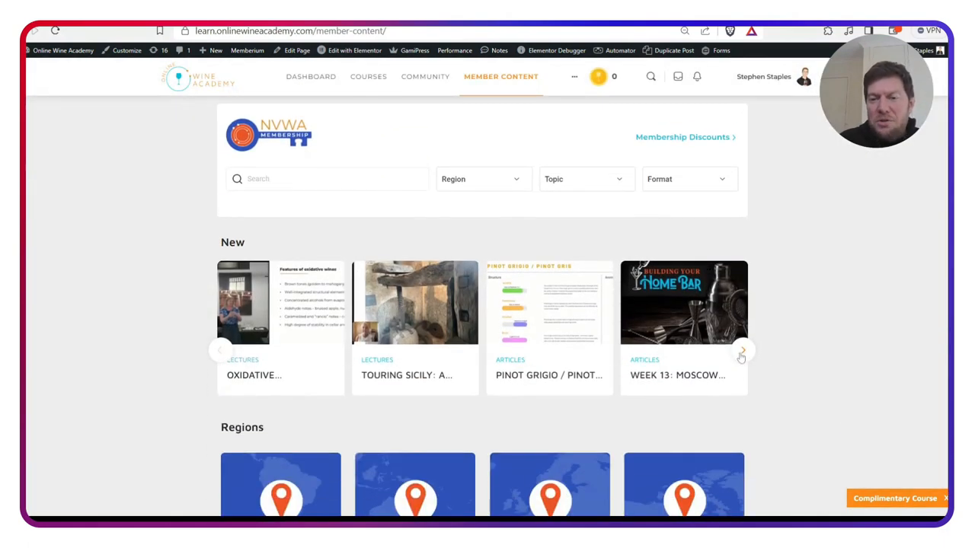
left_click(740, 356)
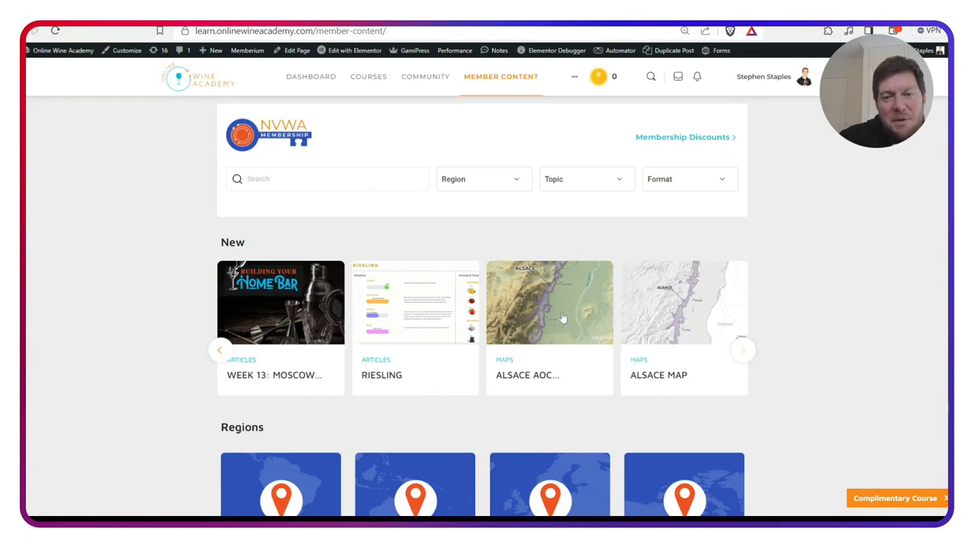
View the Alsace AOC topographical map around the Vosges, Colmar and Selestat, then close it
left_click(562, 316)
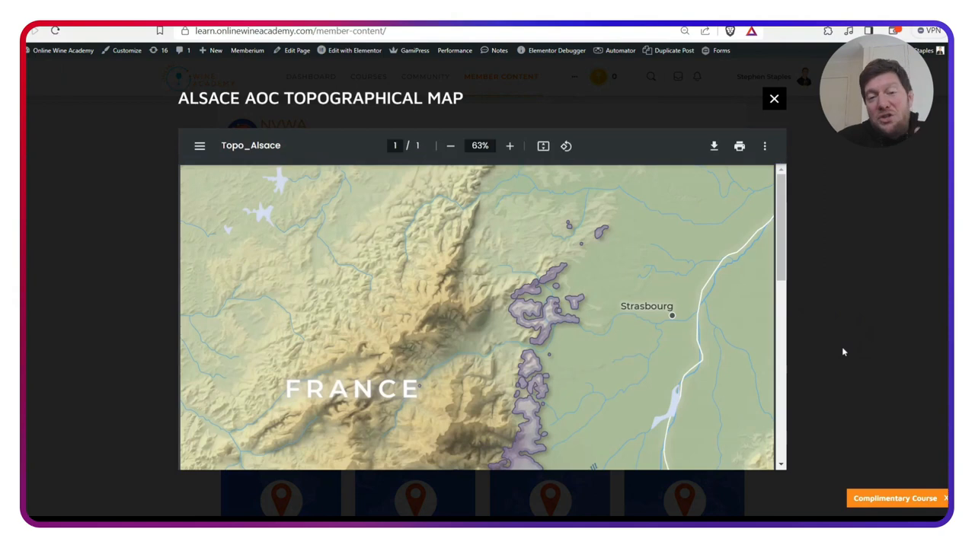
scroll("down", 3)
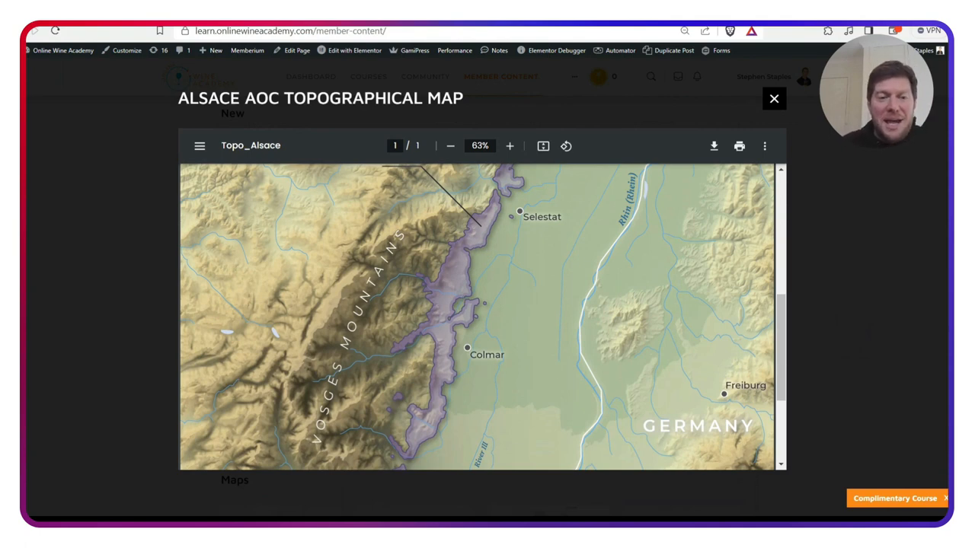
scroll("down", 3)
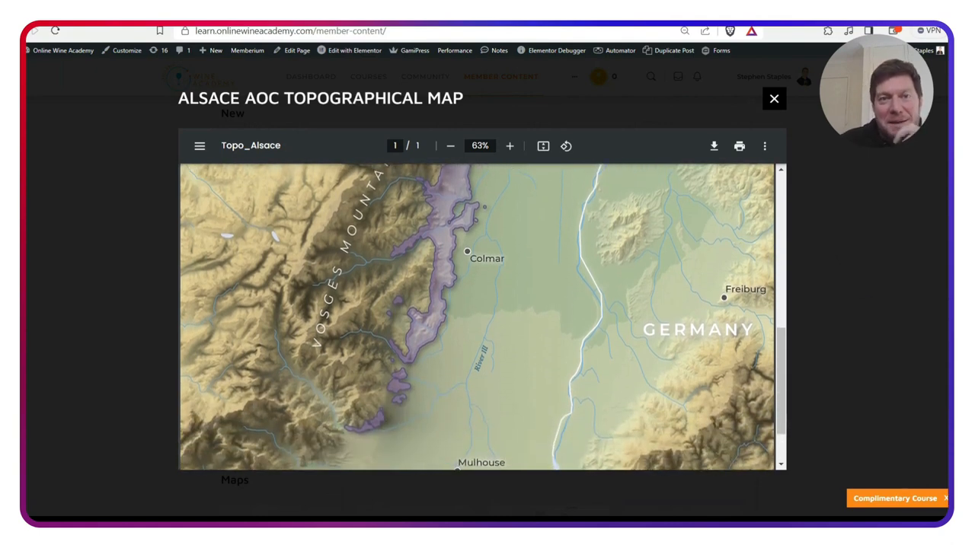
scroll("down", 3)
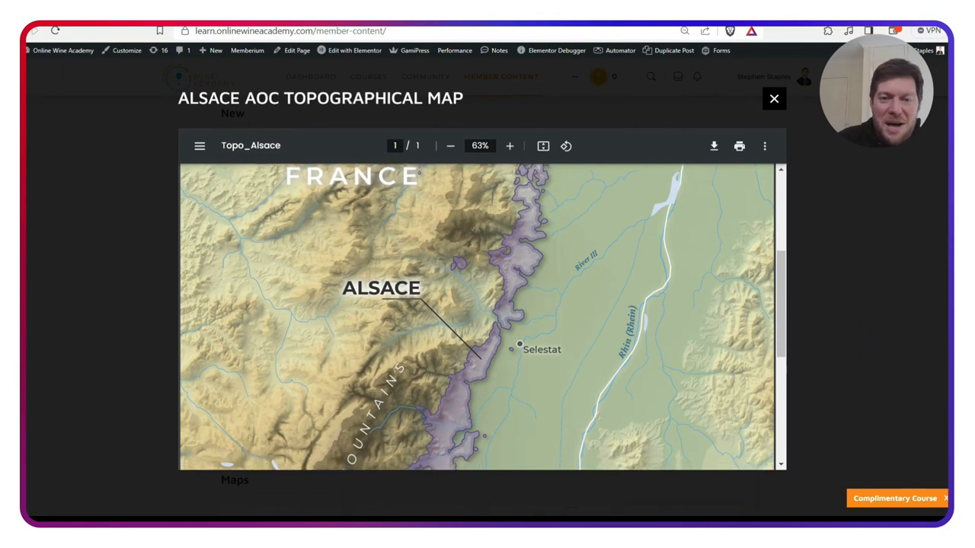
scroll("down", 3)
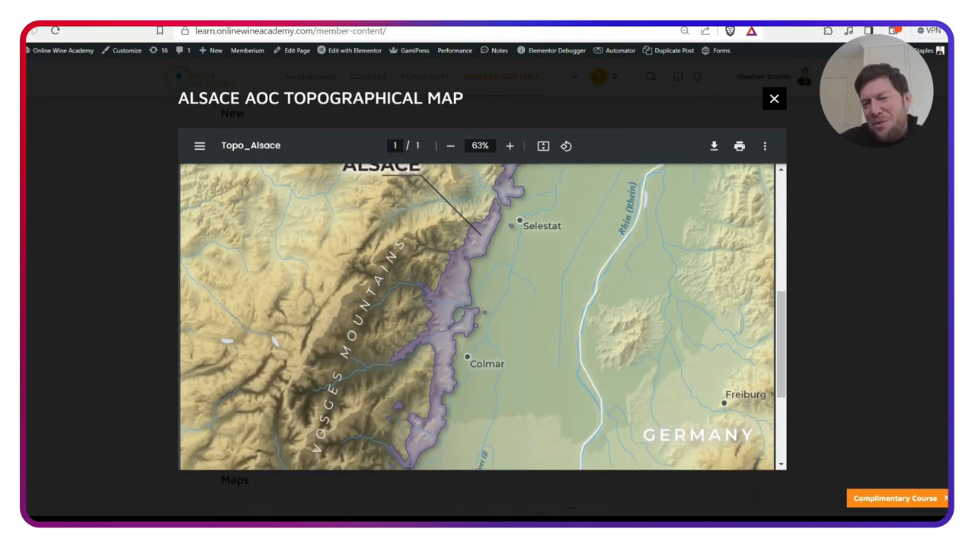
scroll("down", 3)
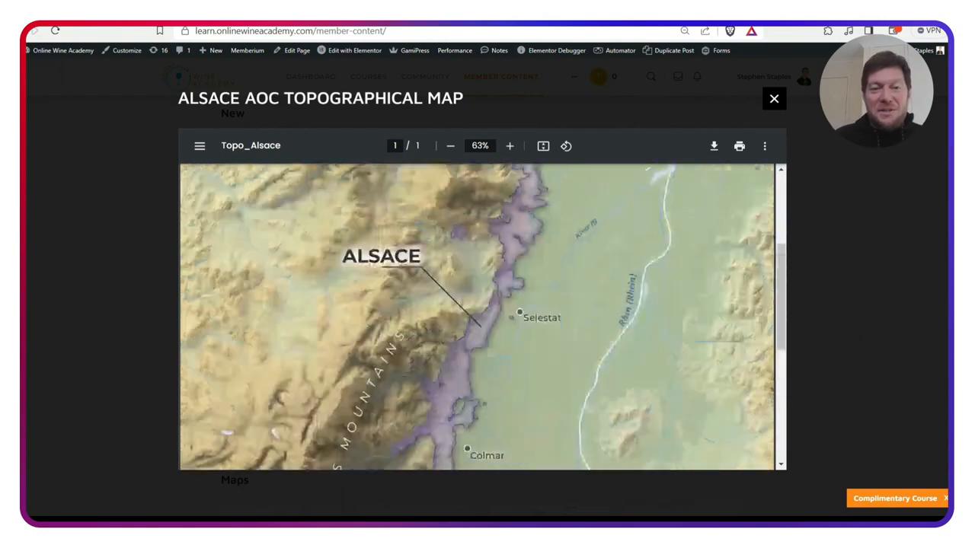
left_click(774, 99)
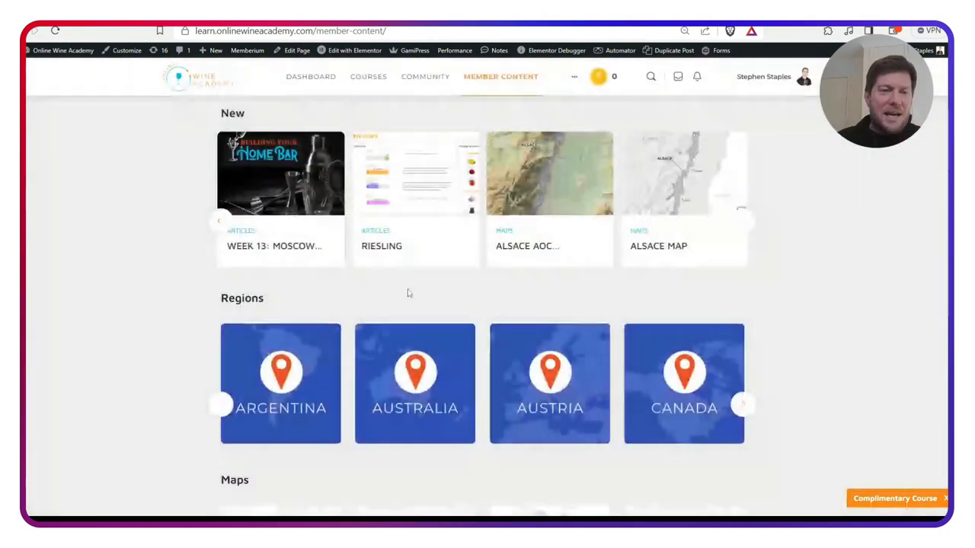
Go to the Napa Valley Wine Academy NVWA Membership page showing the $199/year offer
left_click(281, 191)
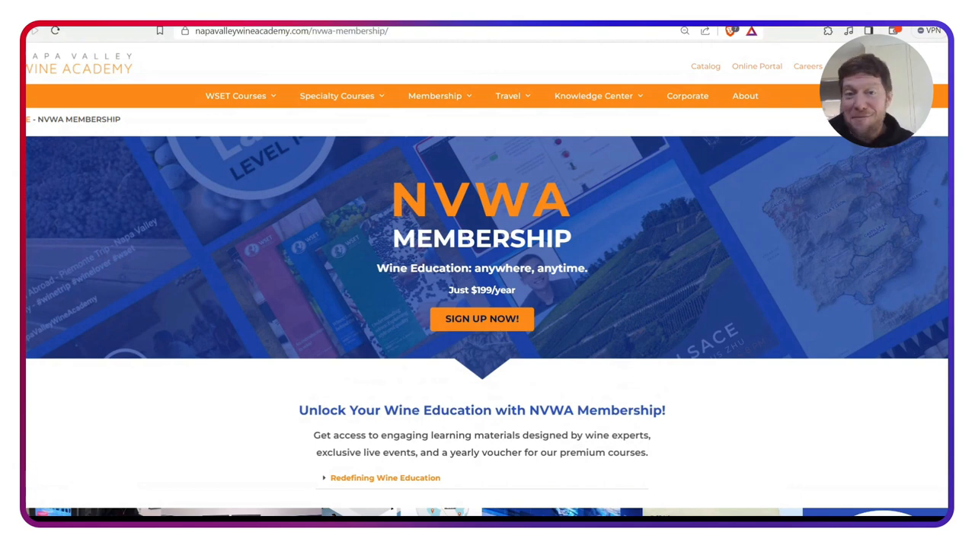
scroll("down", 3)
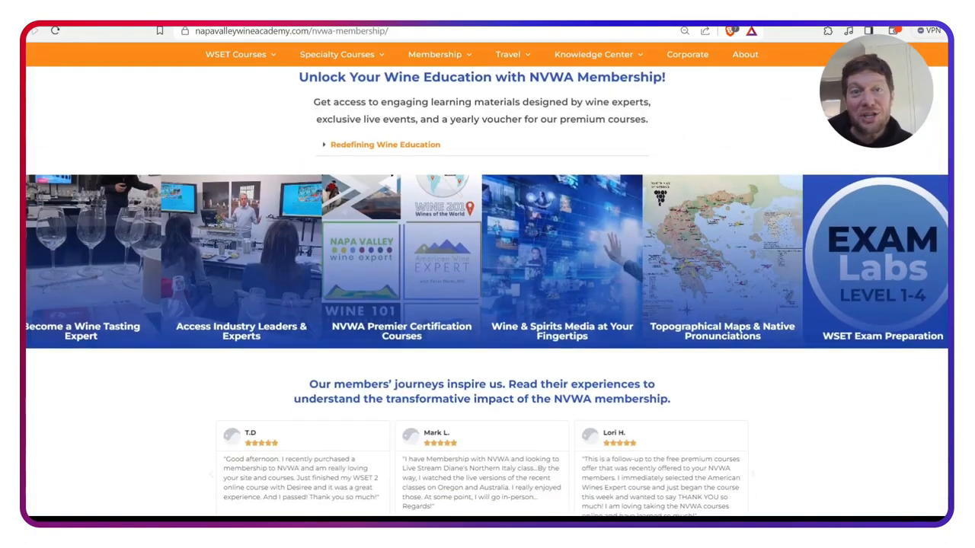
scroll("down", 3)
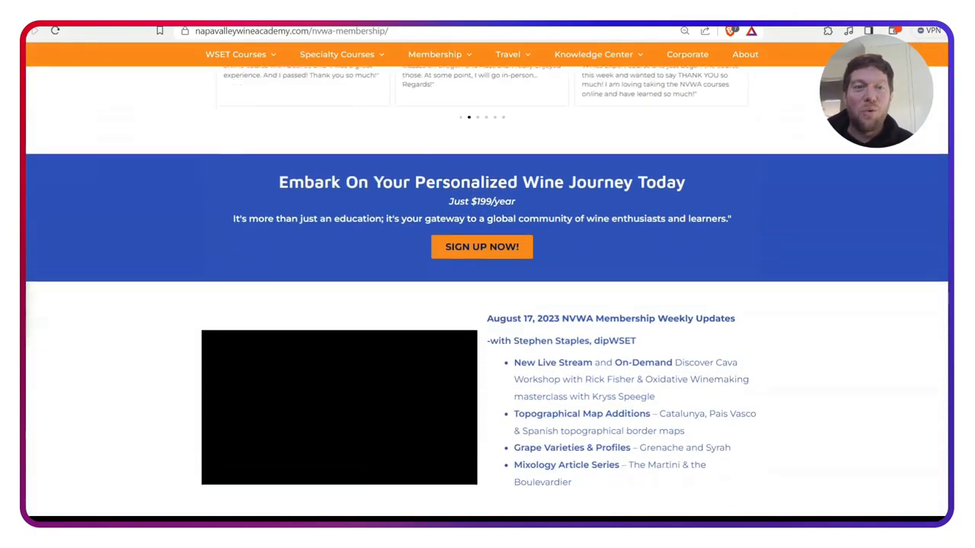
scroll("up", 3)
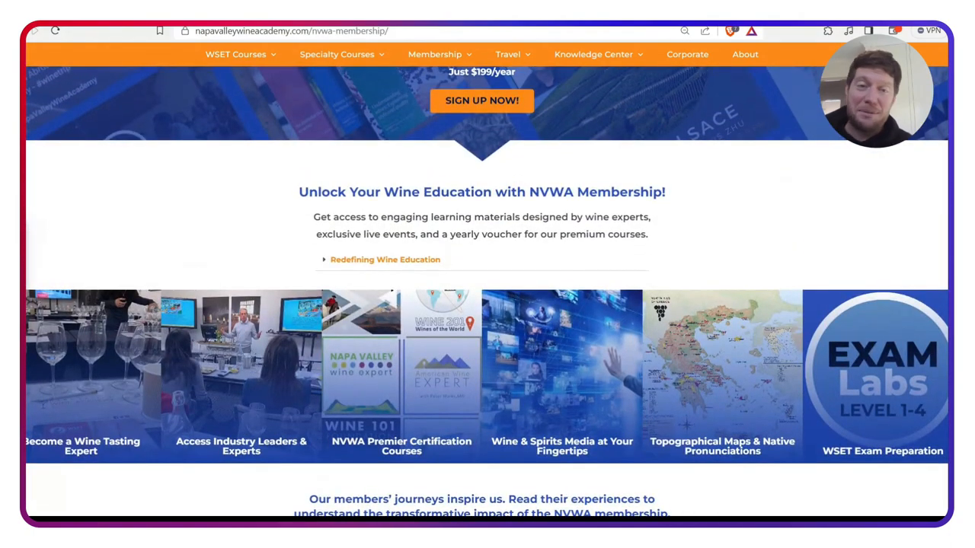
scroll("up", 3)
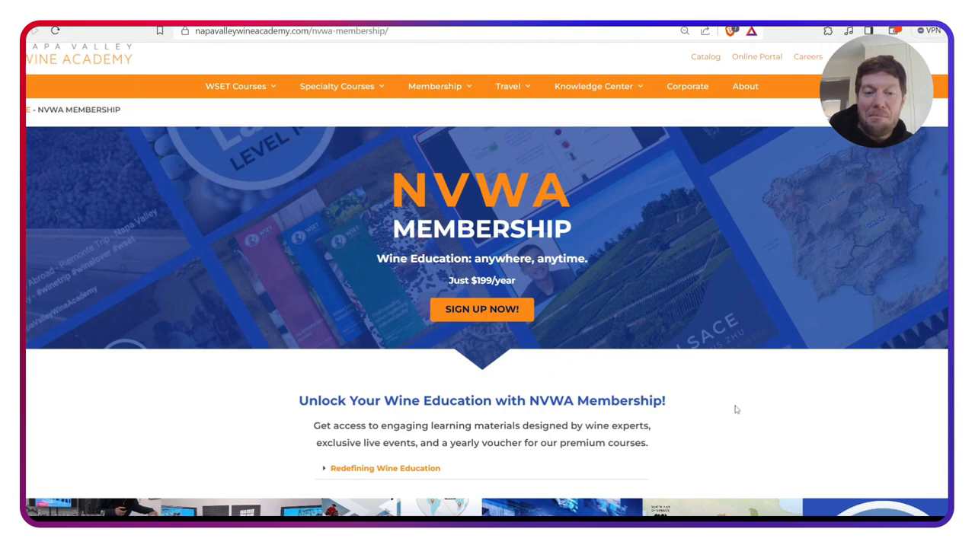
scroll("down", 3)
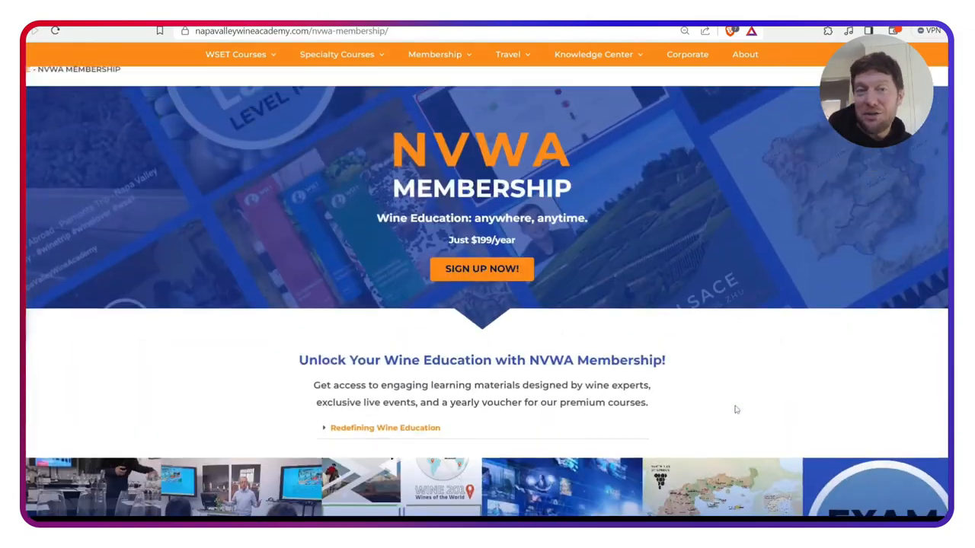
scroll("up", 3)
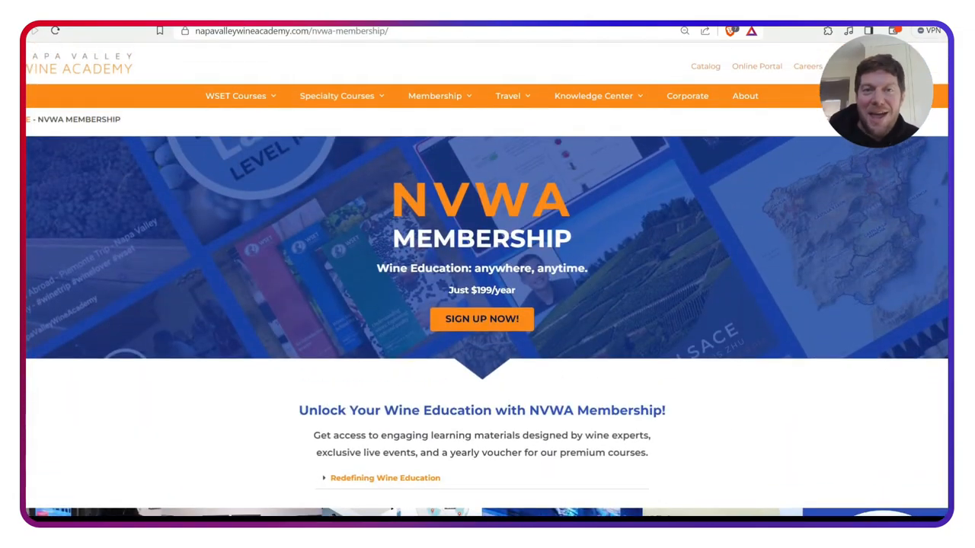